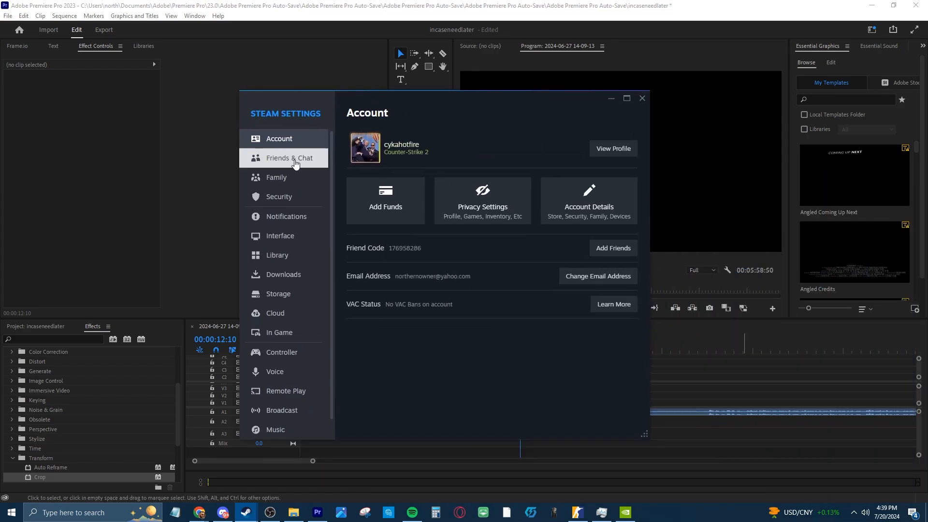
Switch off Animated Avatars and avatar frames in Friends & Chat settings
left_click(289, 157)
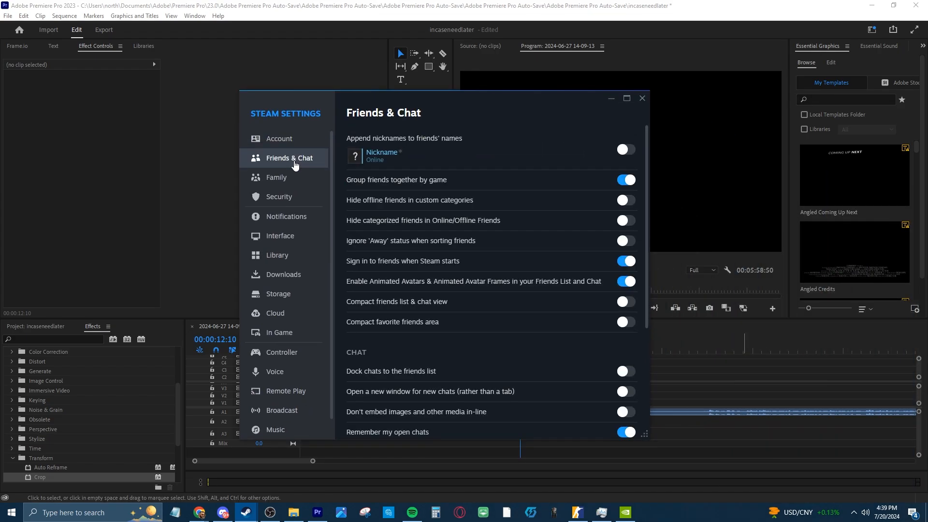
left_click(625, 281)
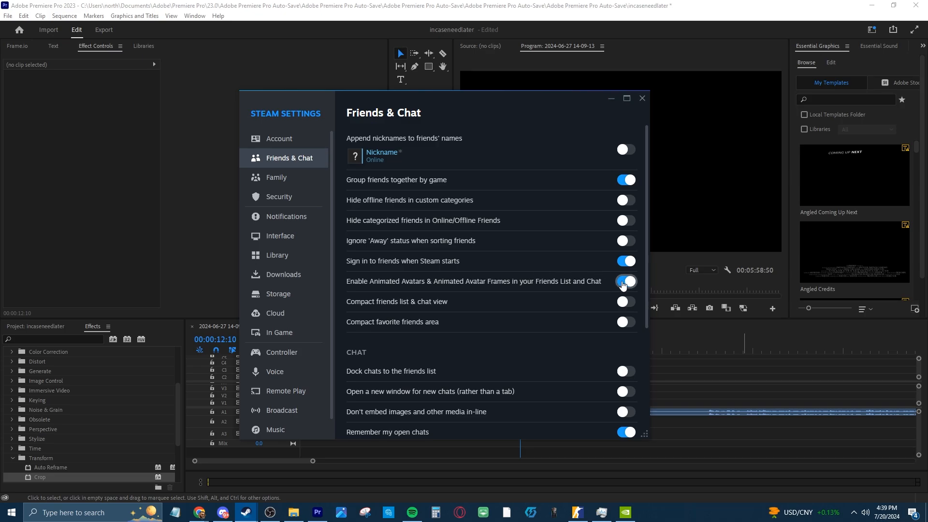
left_click(626, 282)
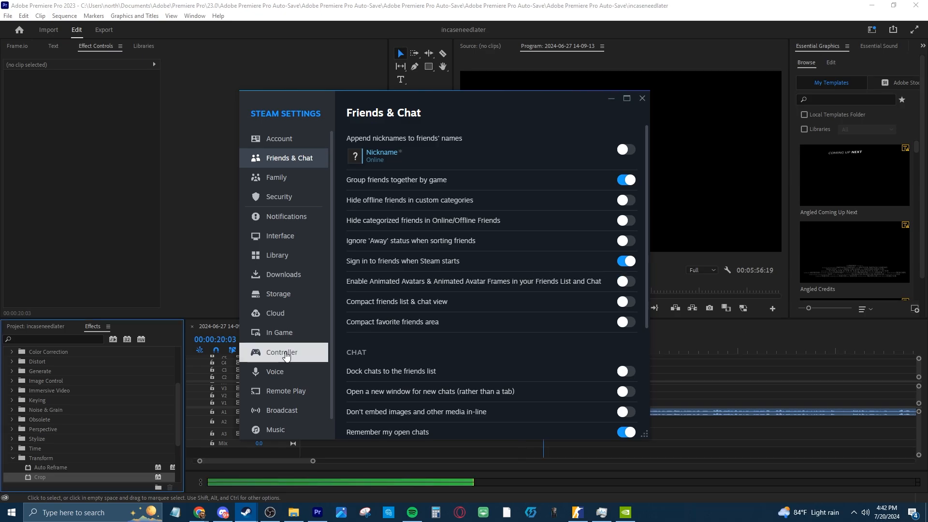
Disable smooth scrolling and GPU-accelerated web rendering in Interface, dismissing the restart prompt
left_click(282, 236)
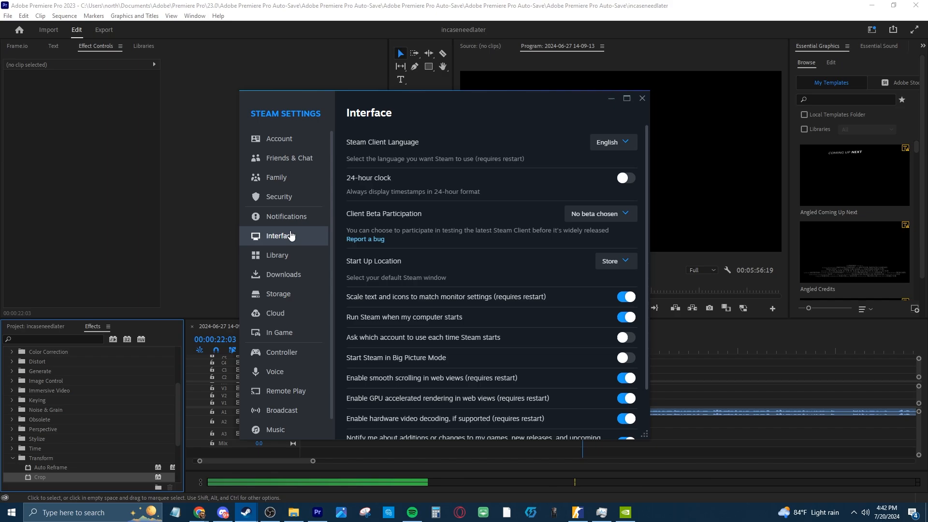
scroll("down", 3)
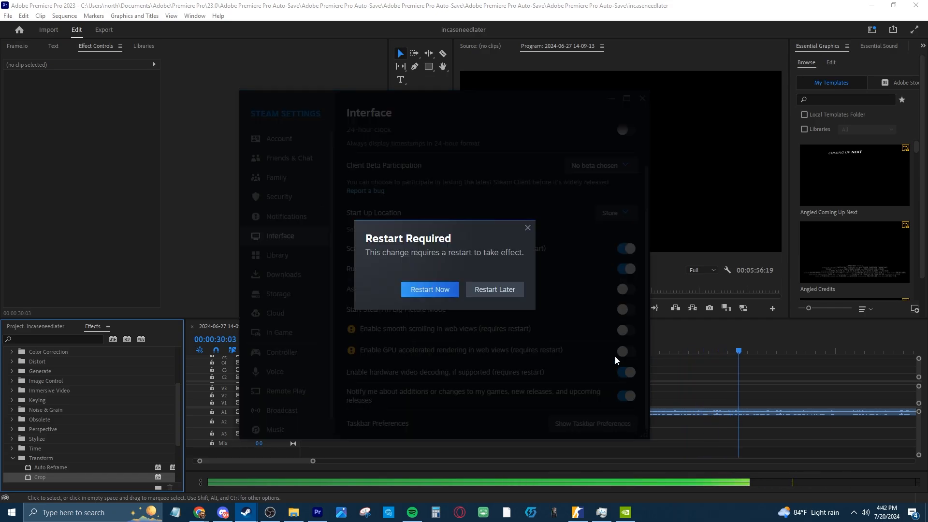
left_click(494, 289)
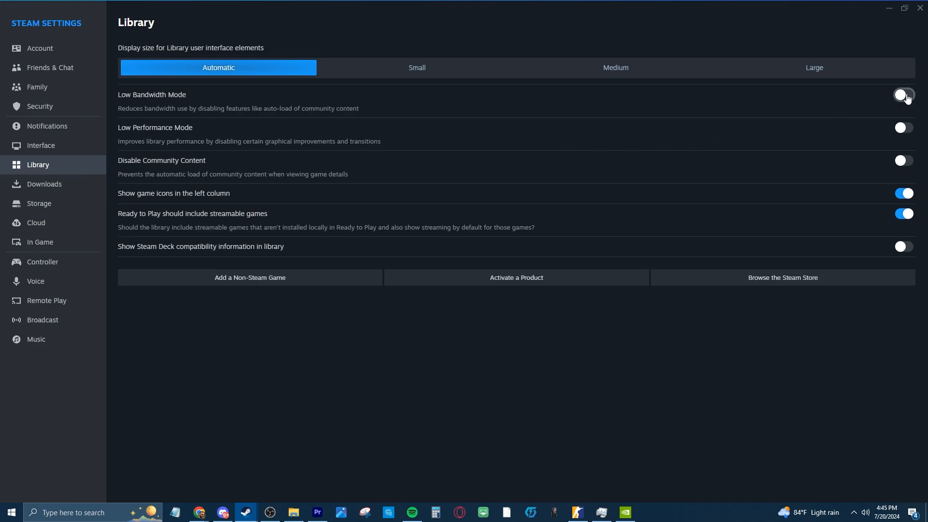
Enable Low Bandwidth Mode and Low Performance Mode in Library, then review Broadcast settings
left_click(902, 94)
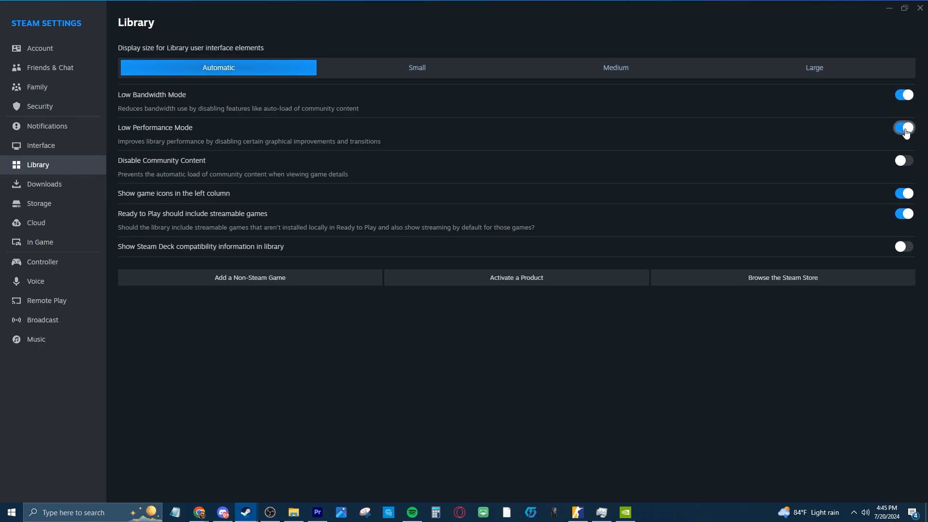
left_click(902, 160)
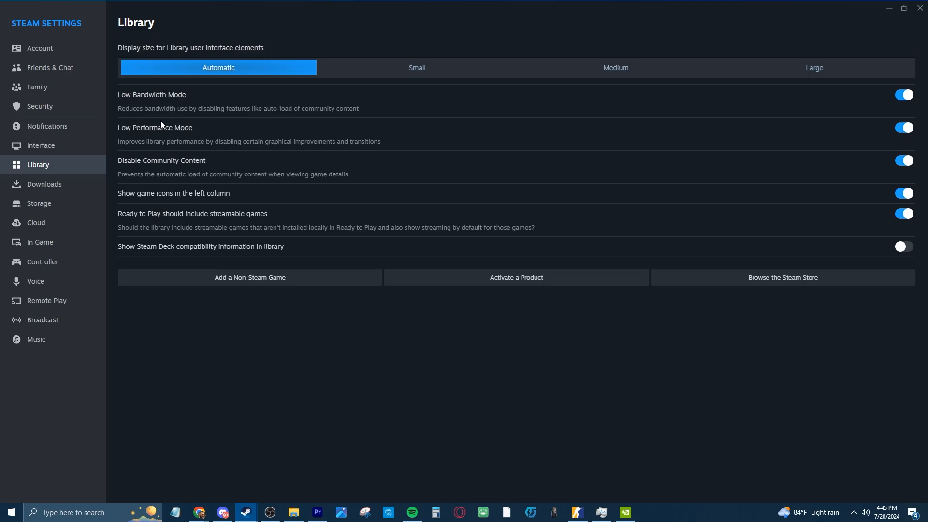
mouse_move(227, 157)
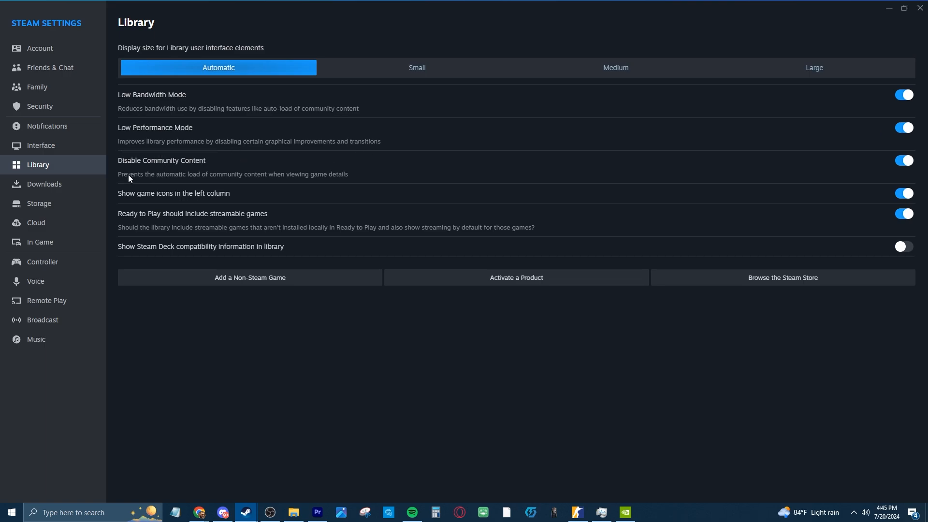
left_click(42, 320)
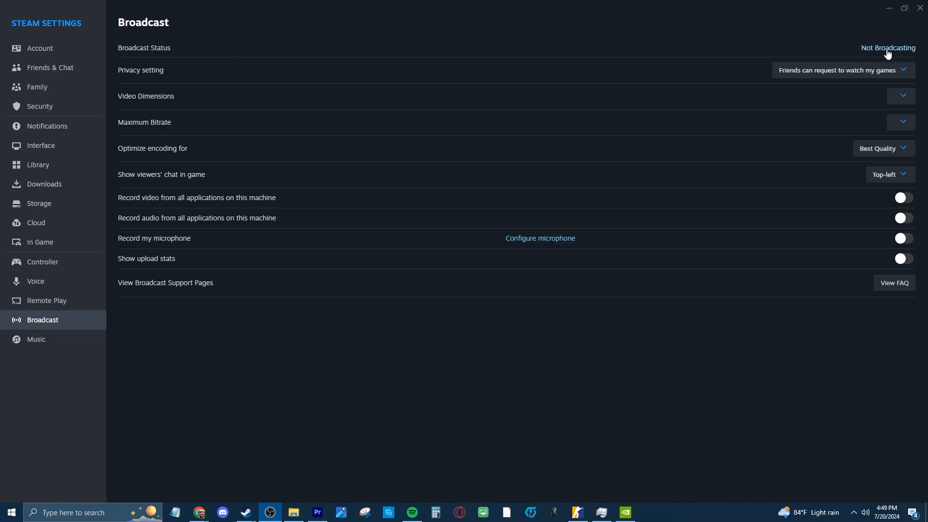
mouse_move(888, 51)
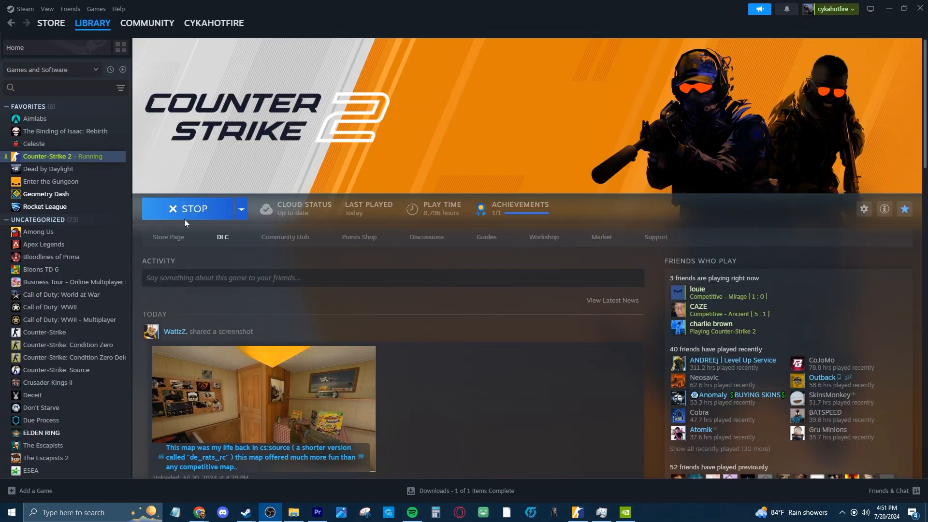
Reach Counter-Strike 2's Properties and check the processor's thread count for the -threads 9 option
right_click(64, 155)
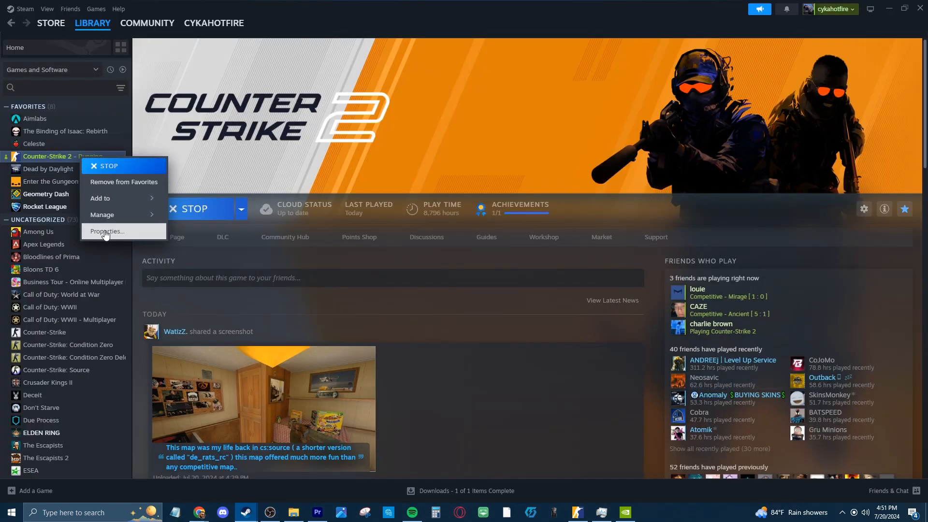
left_click(106, 232)
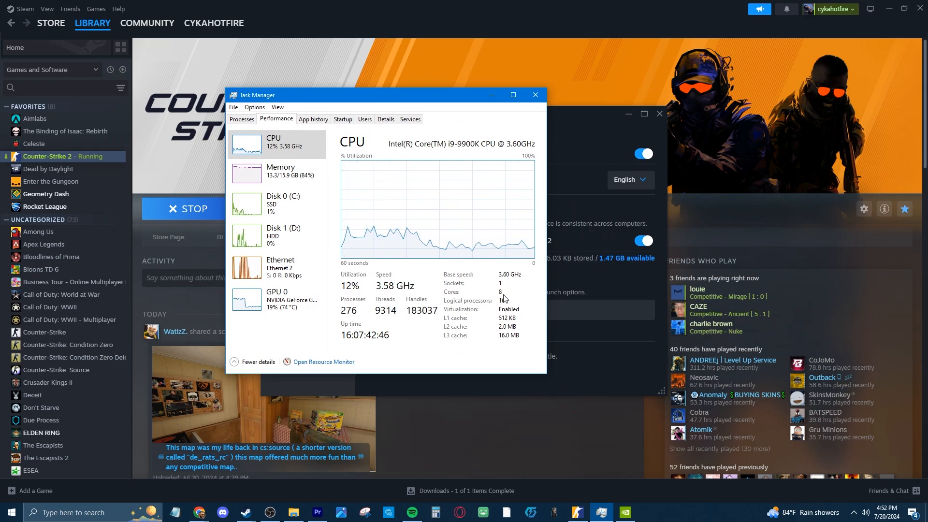
left_click(535, 95)
type("-threads 9")
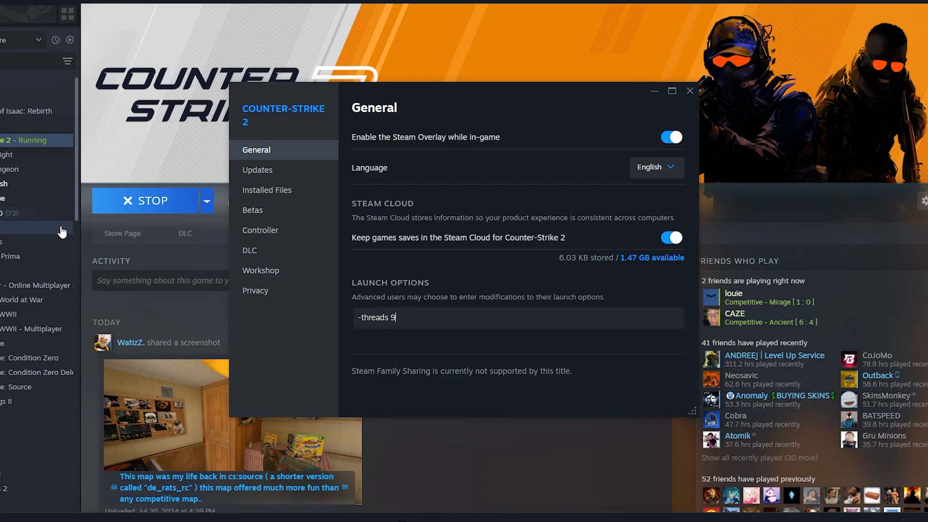
Move Counter-Strike 2's install folder to New Volume (D:) via Installed Files
left_click(267, 190)
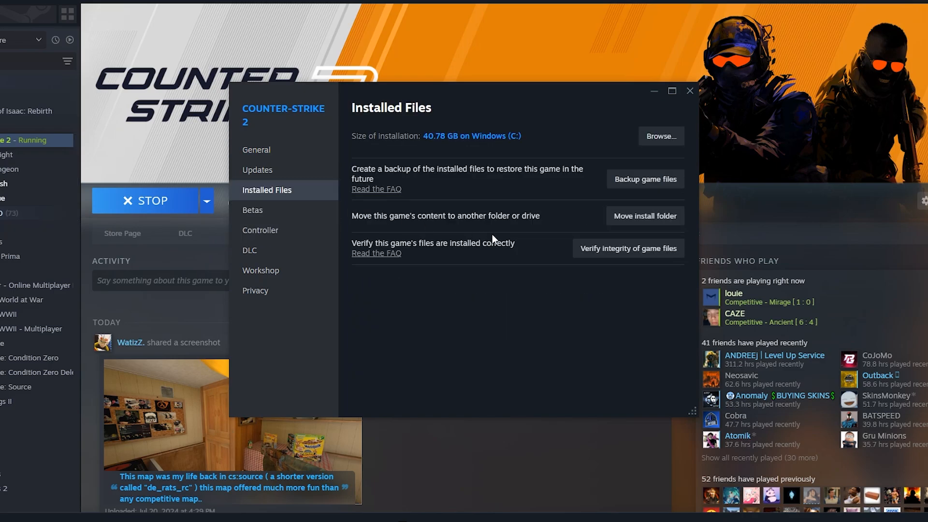
left_click(645, 216)
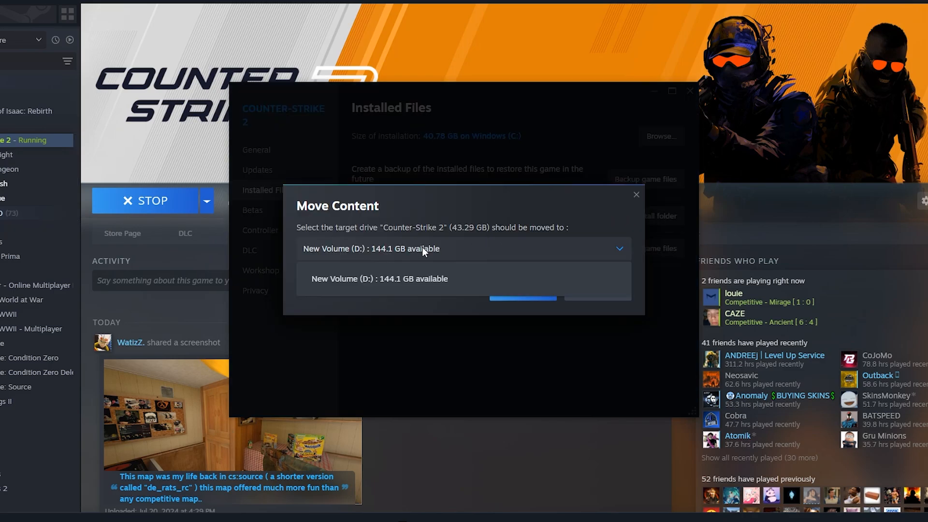
left_click(379, 279)
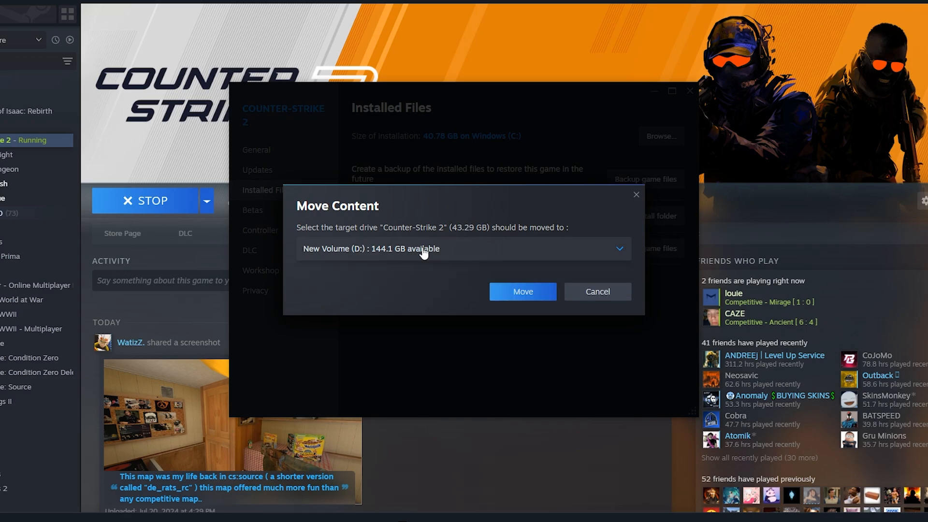
mouse_move(523, 291)
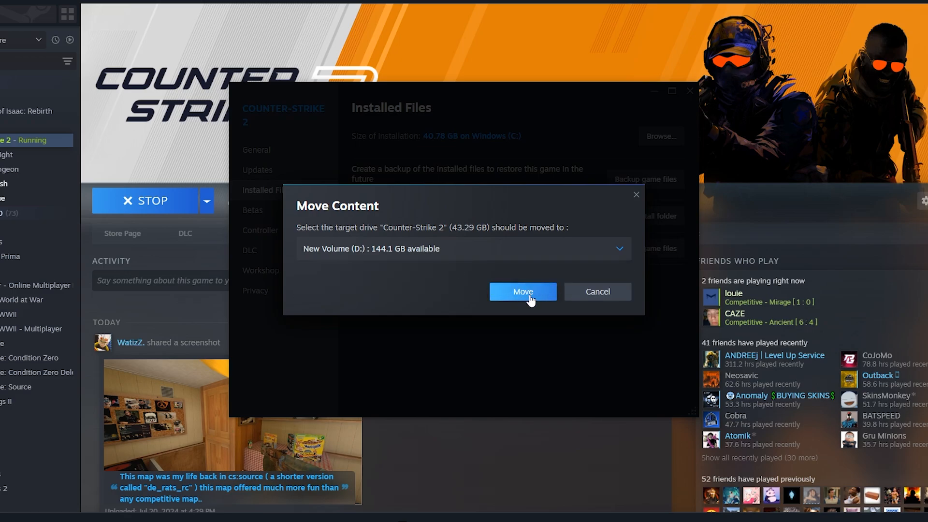
left_click(522, 291)
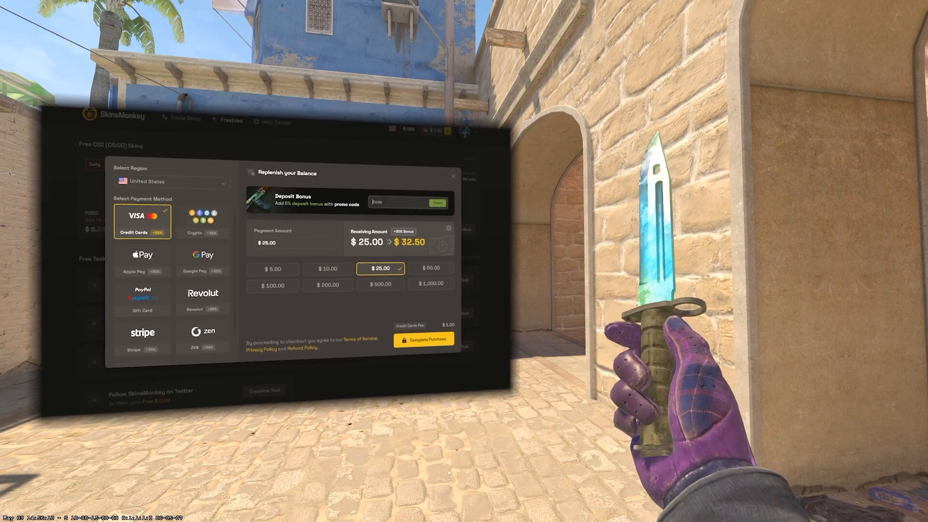
Enter 'styml' to reach the SkinsMonkey freebies page from Counter-Strike 2
type("styml")
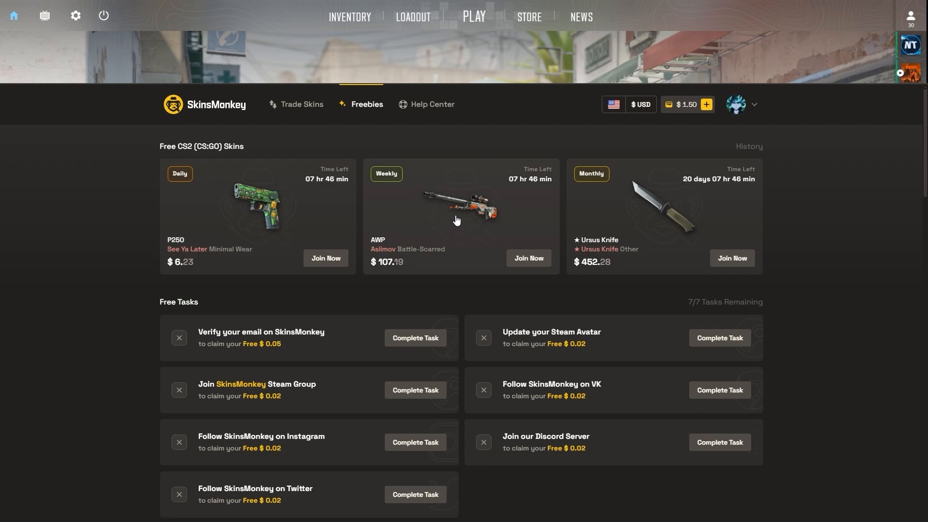
mouse_move(682, 231)
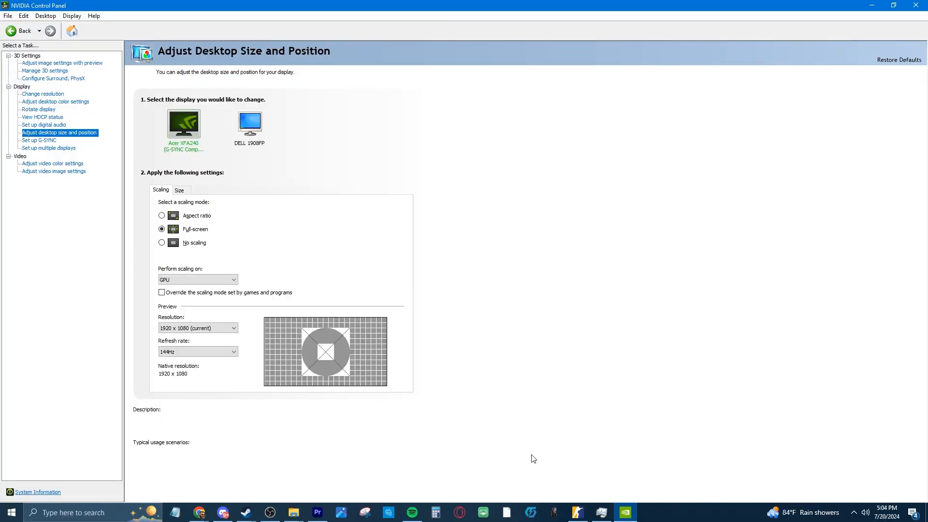
mouse_move(330, 441)
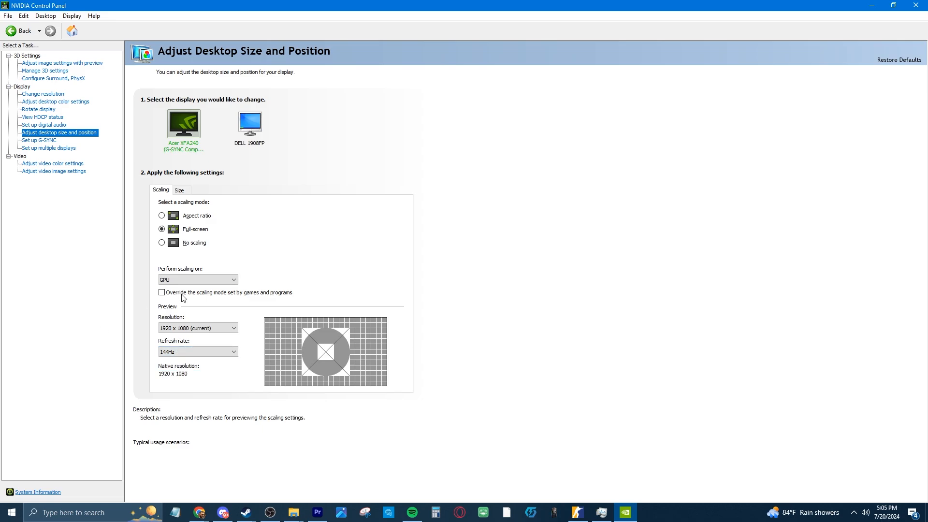
Set 3D image settings with preview to emphasize Performance over quality
left_click(55, 101)
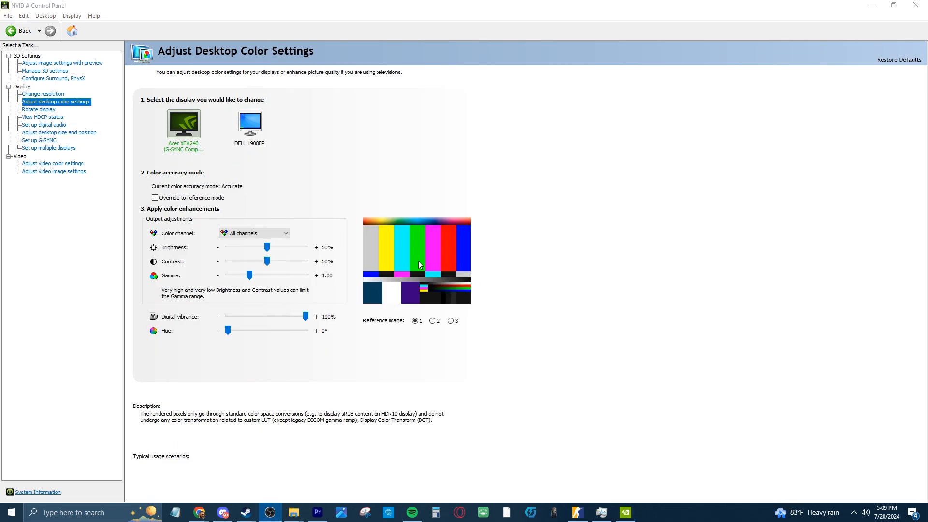
left_click(62, 63)
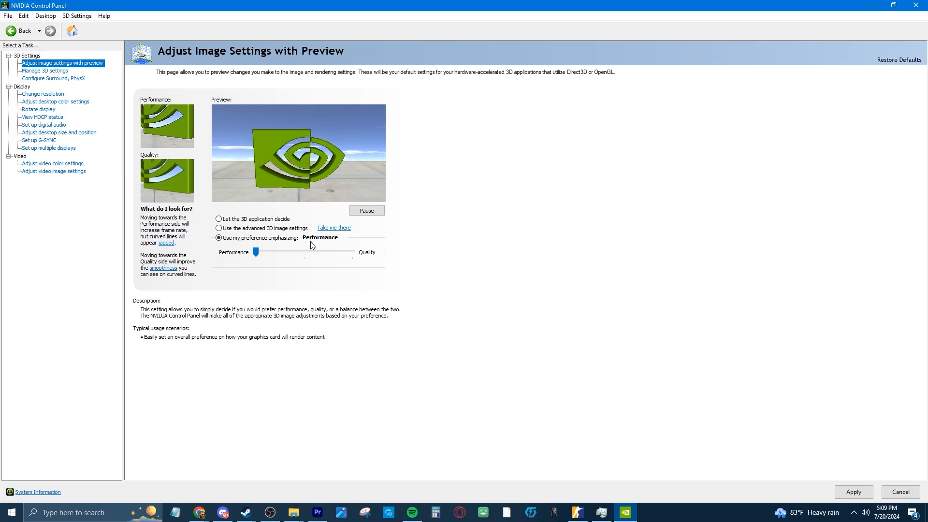
left_click(59, 133)
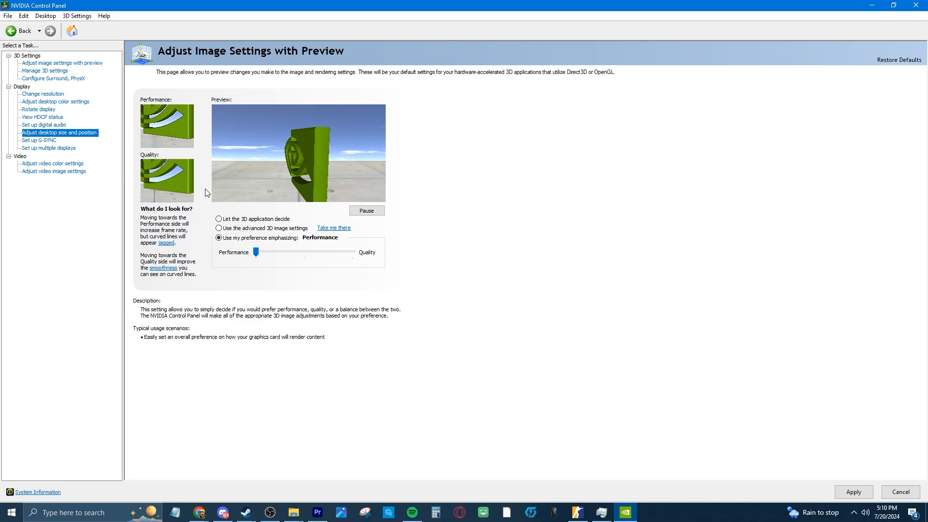
List the 'Perform scaling on' choices to keep full-screen scaling on the GPU
left_click(59, 133)
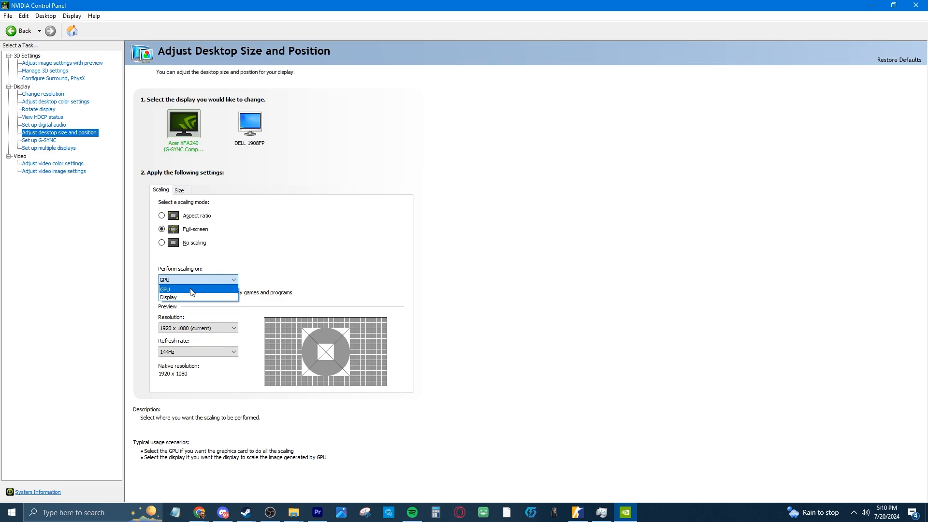
mouse_move(183, 296)
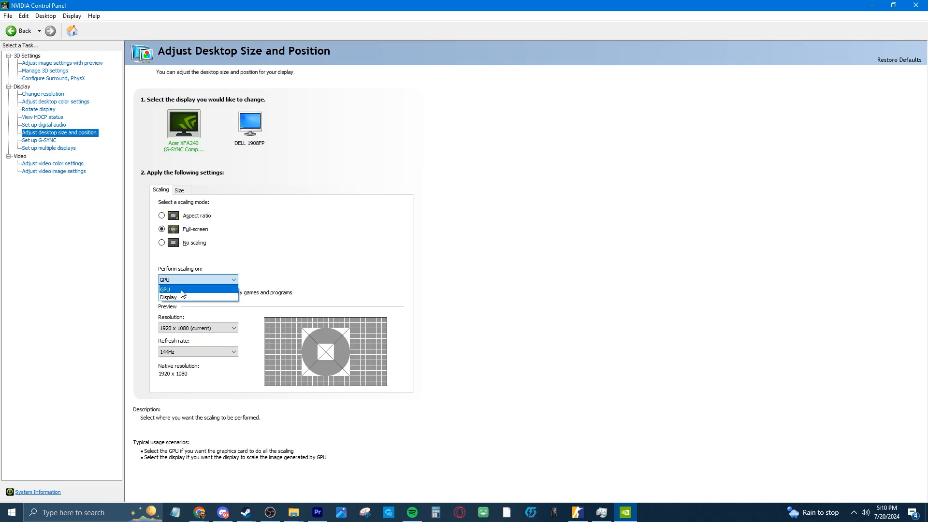
mouse_move(169, 297)
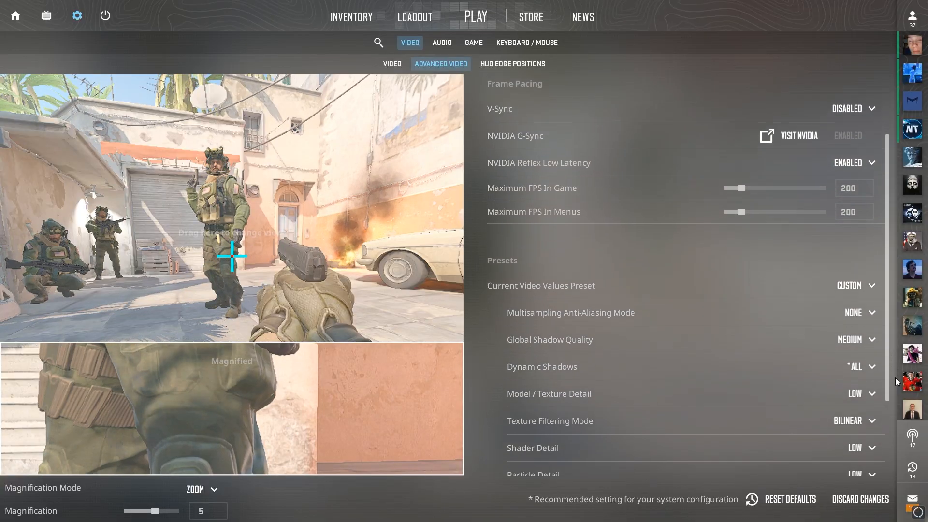
scroll("down", 3)
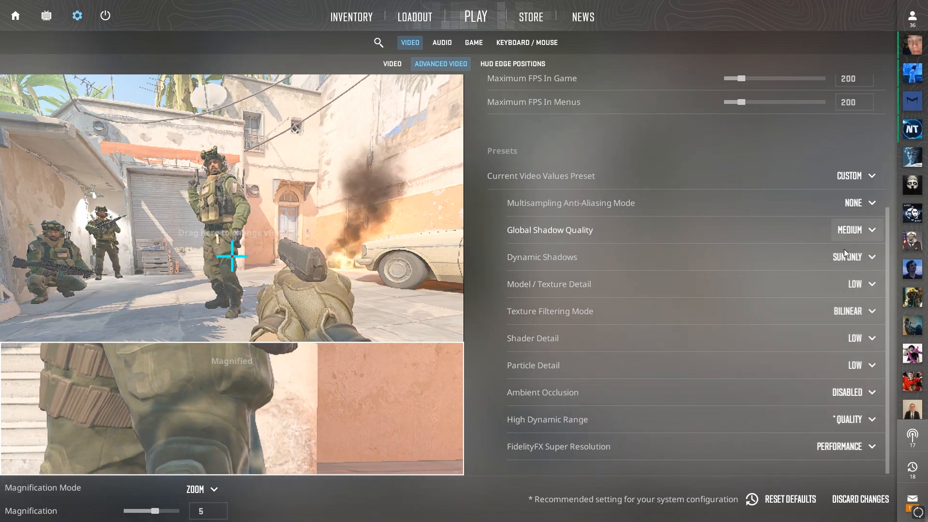
left_click(853, 256)
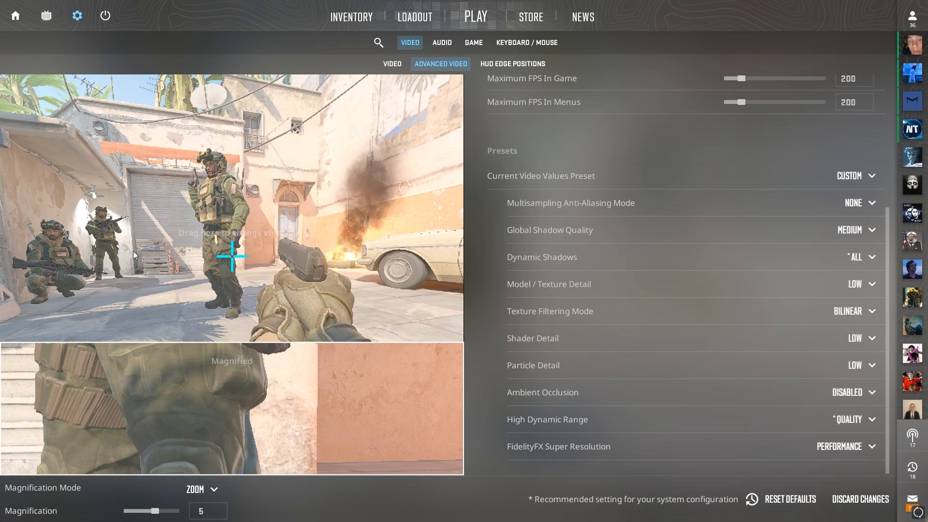
mouse_move(861, 294)
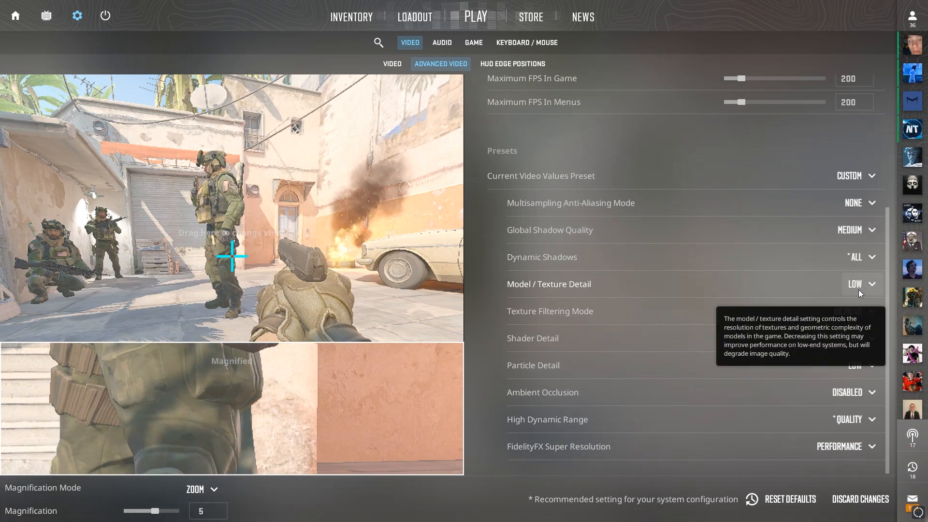
left_click(848, 256)
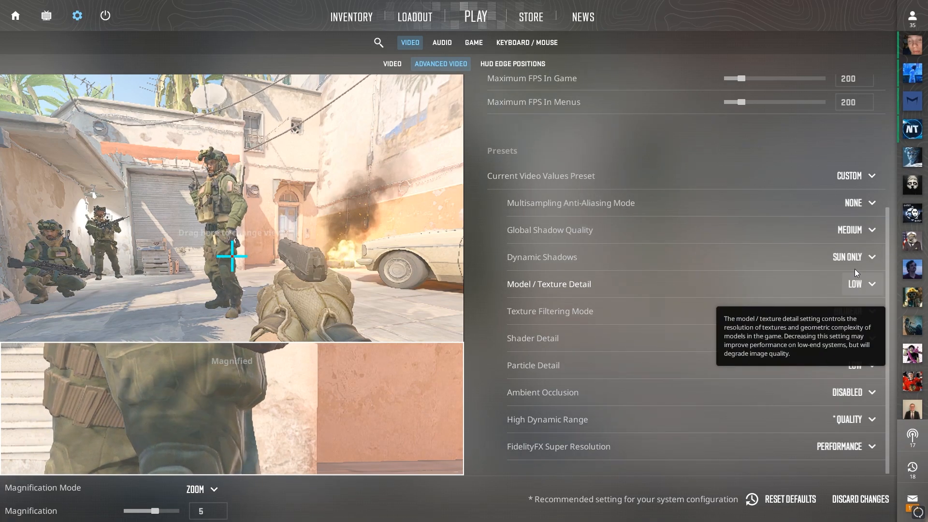
left_click(848, 256)
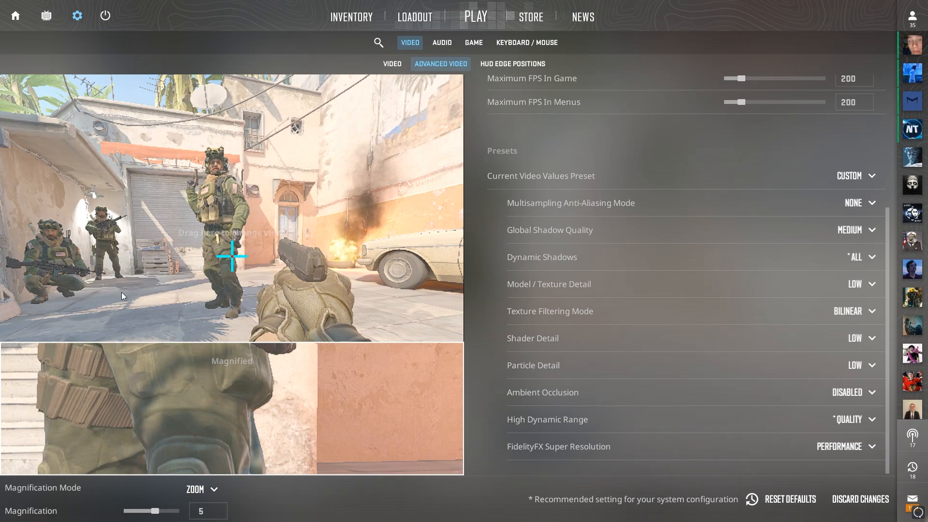
mouse_move(144, 268)
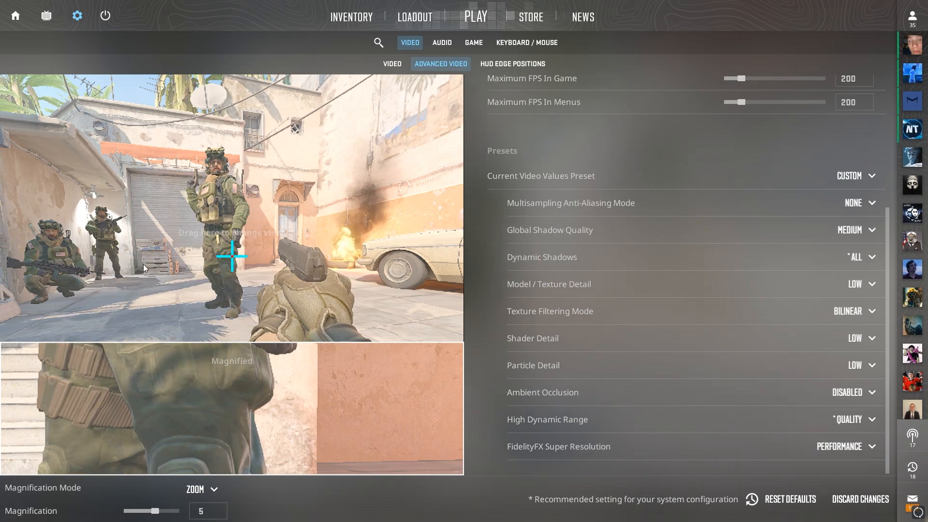
mouse_move(106, 278)
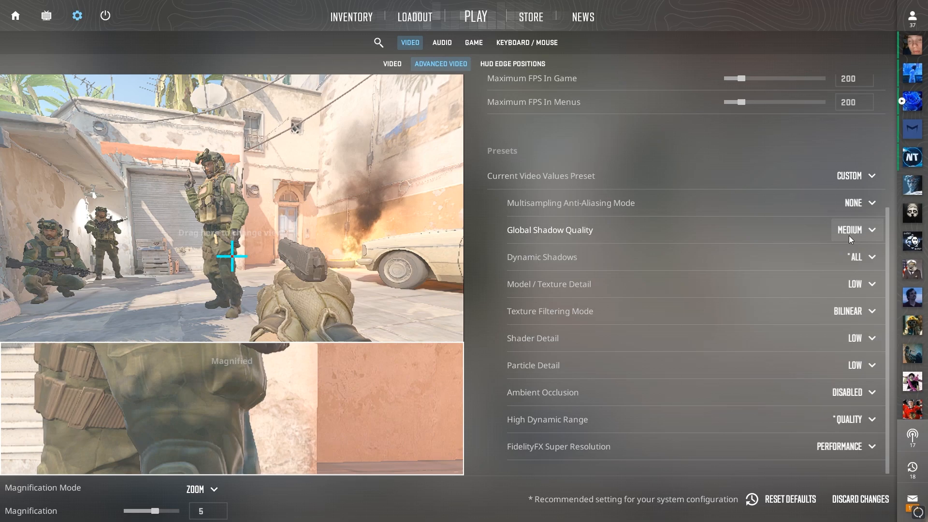
left_click(855, 230)
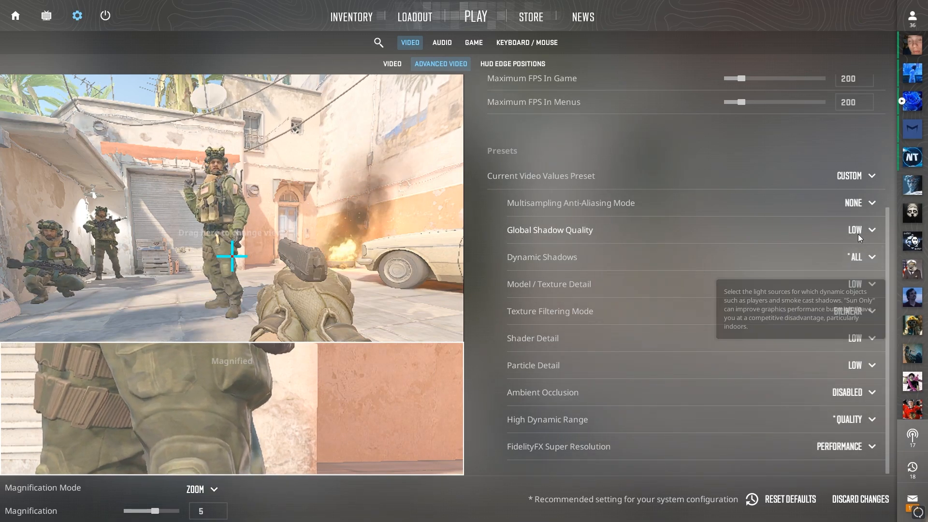
left_click(855, 231)
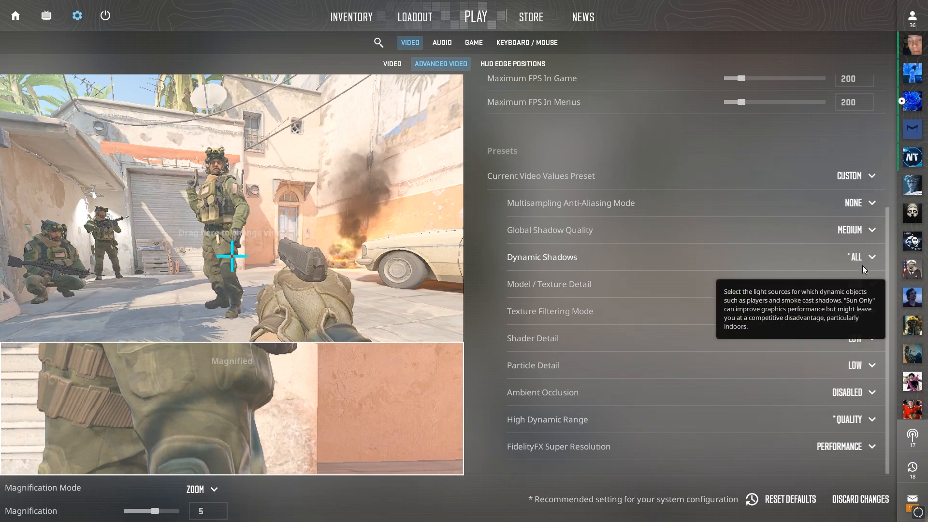
left_click(856, 231)
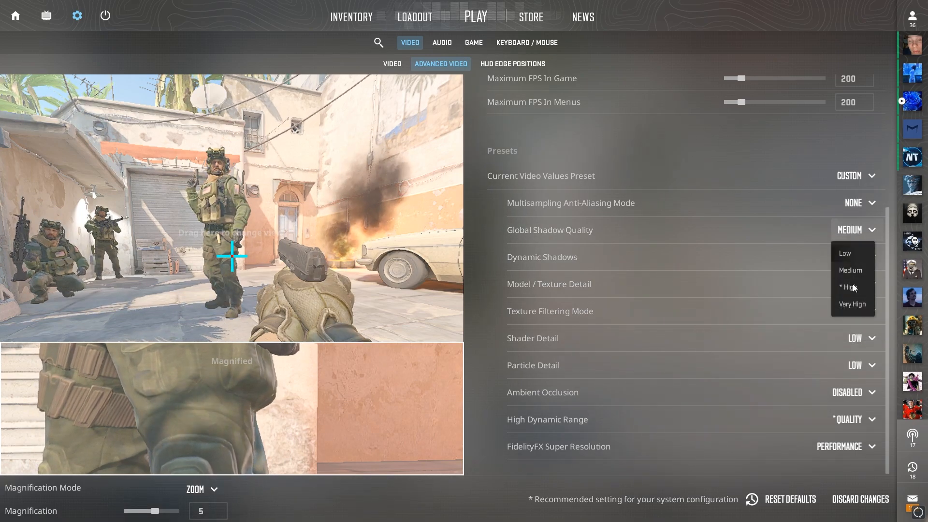
left_click(852, 304)
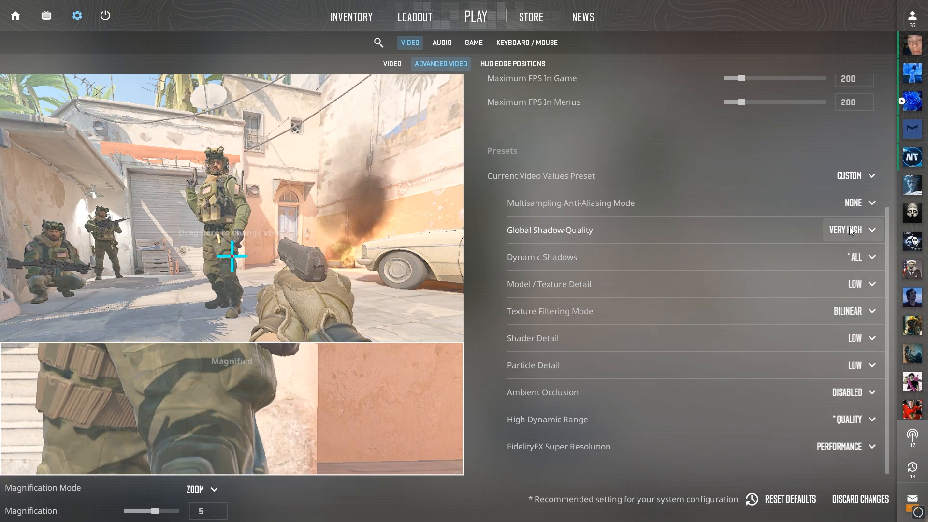
left_click(851, 230)
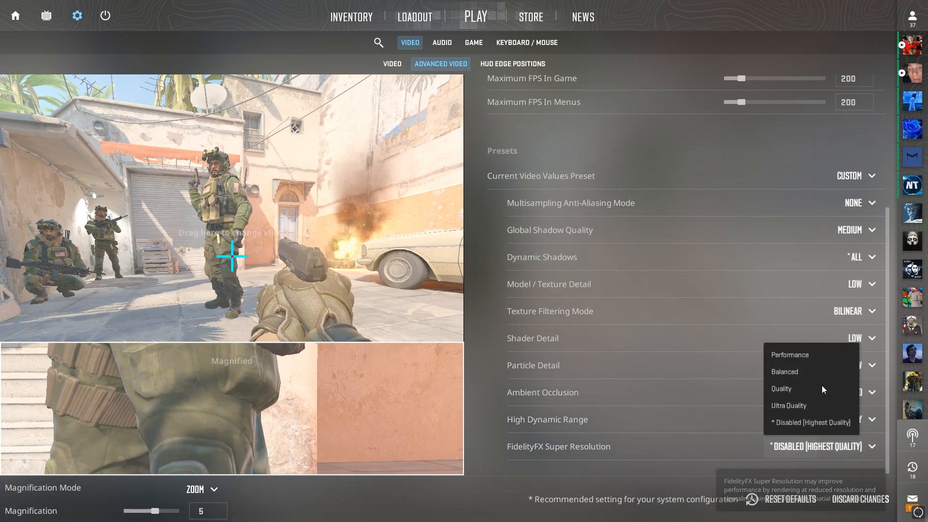
left_click(789, 355)
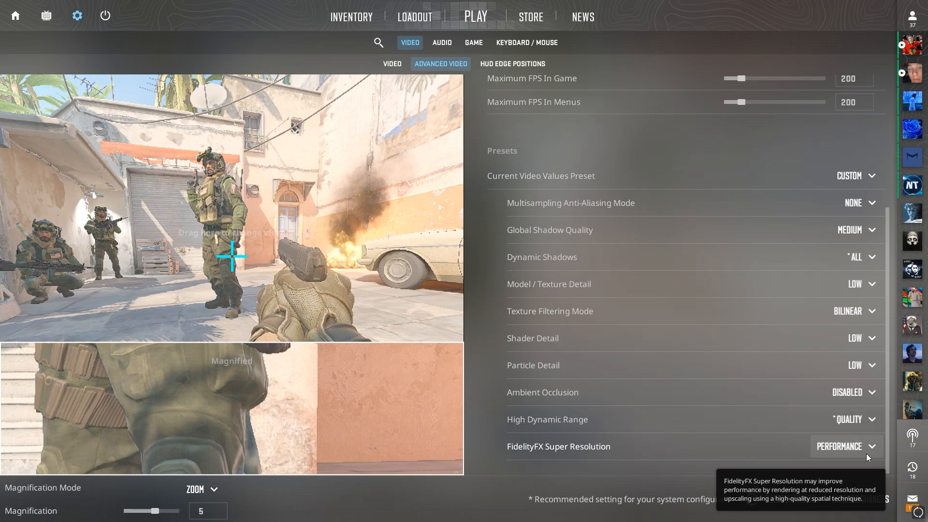
mouse_move(837, 451)
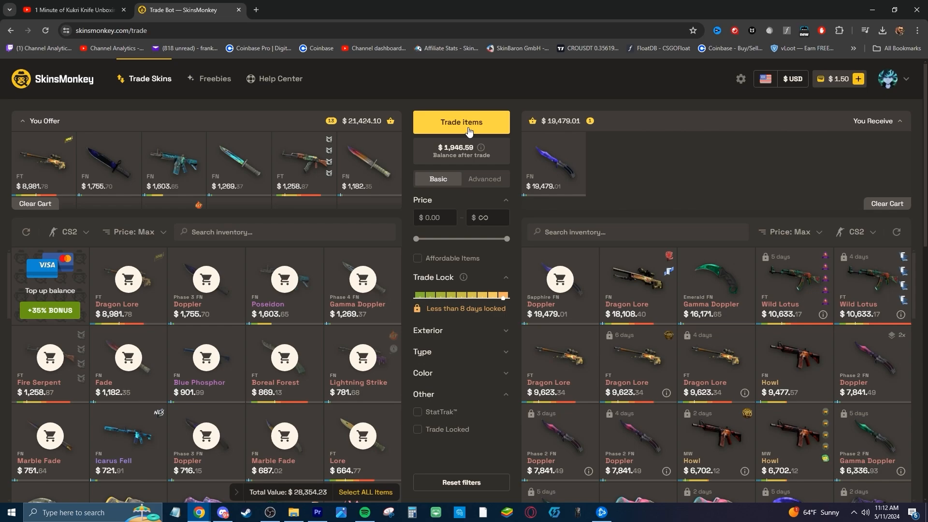
Submit the SkinsMonkey trade of offered skins for the Sapphire Doppler knife
left_click(461, 122)
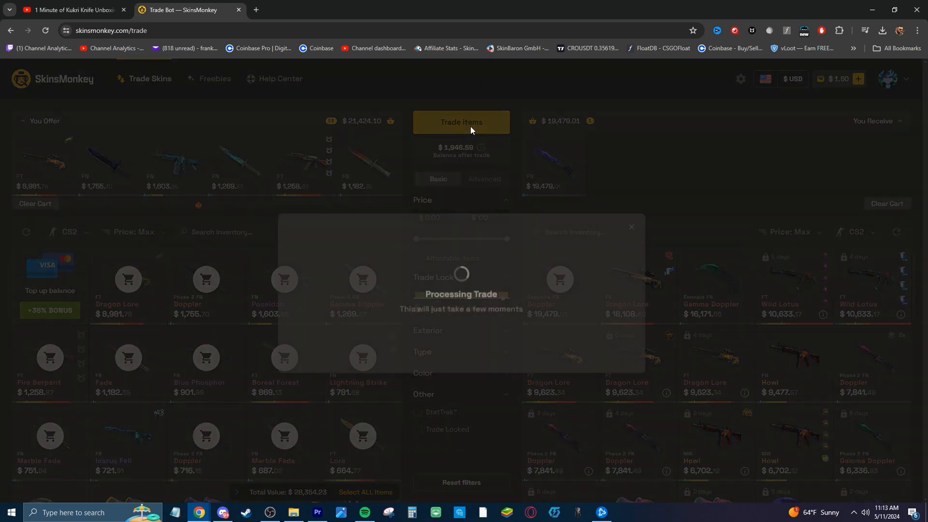